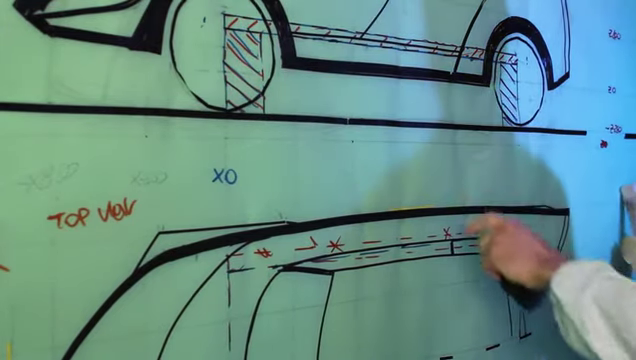
pyautogui.moveTo(440, 70)
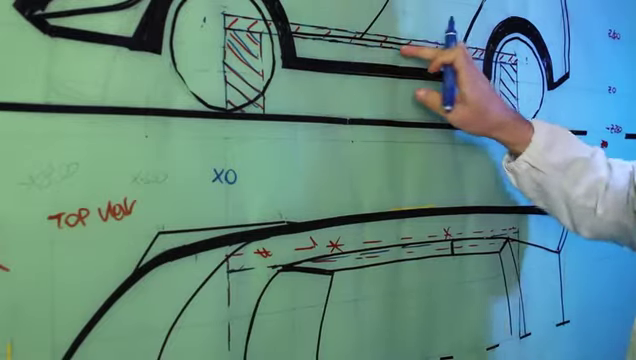